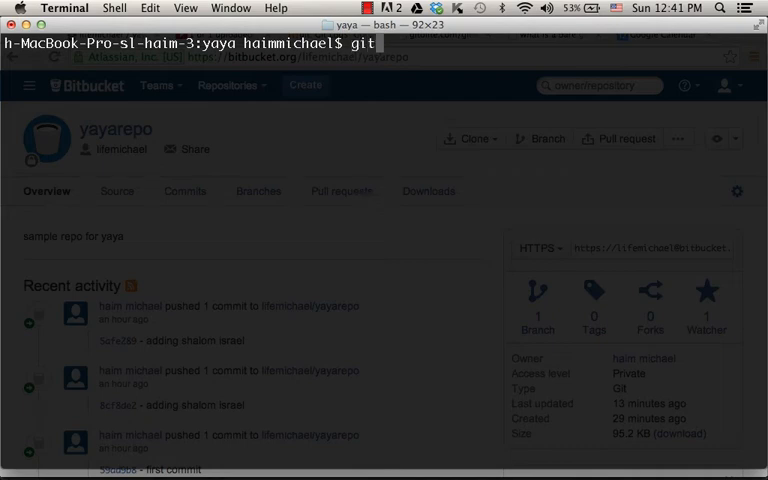
- Browse the full commit history with git log, then quit back to the prompt
text(l)
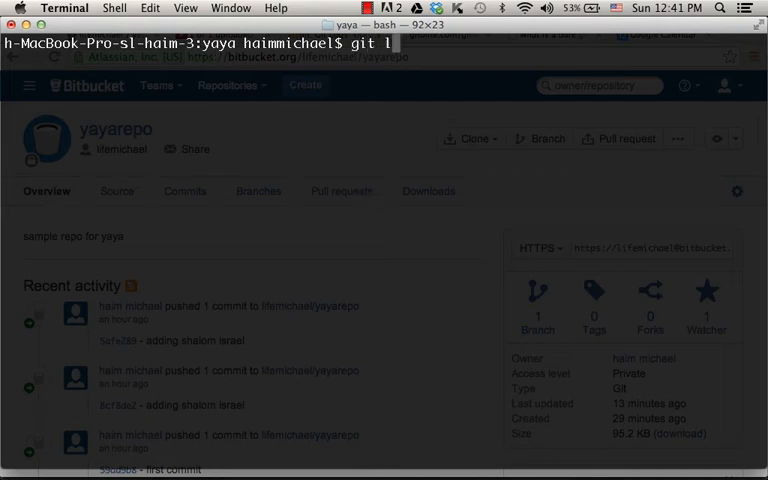
key(Return)
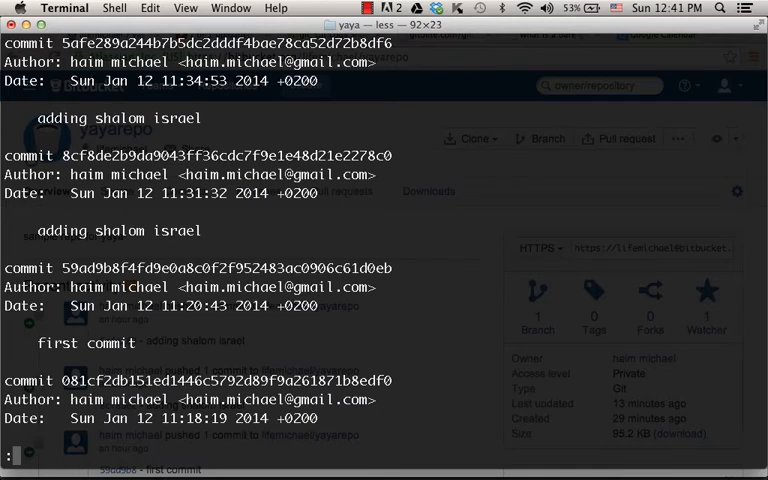
scroll(down, 3)
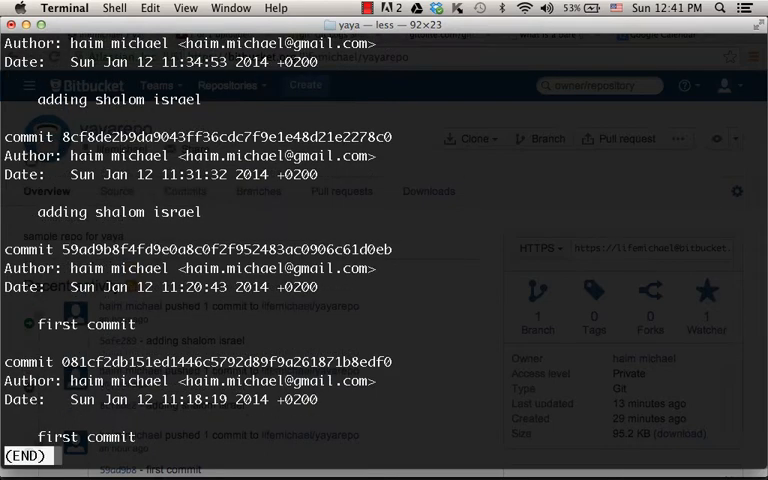
key(q)
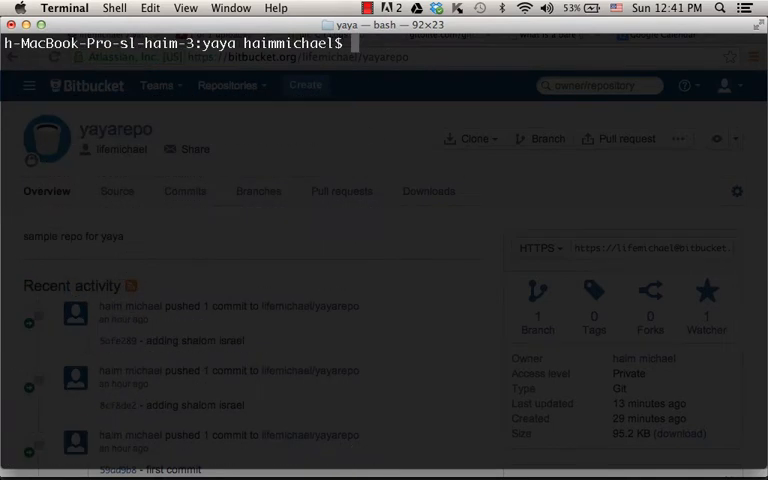
- Show the per-author commit summary with git shortlog and scroll through it
text(git short)
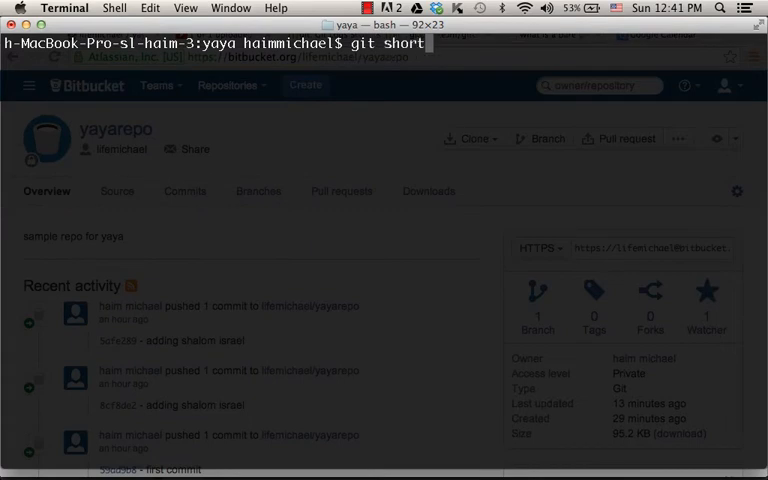
key(Return)
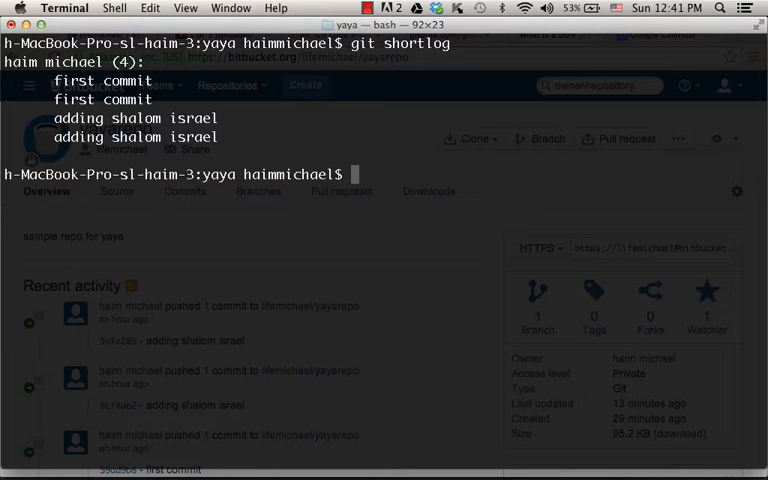
text(git)
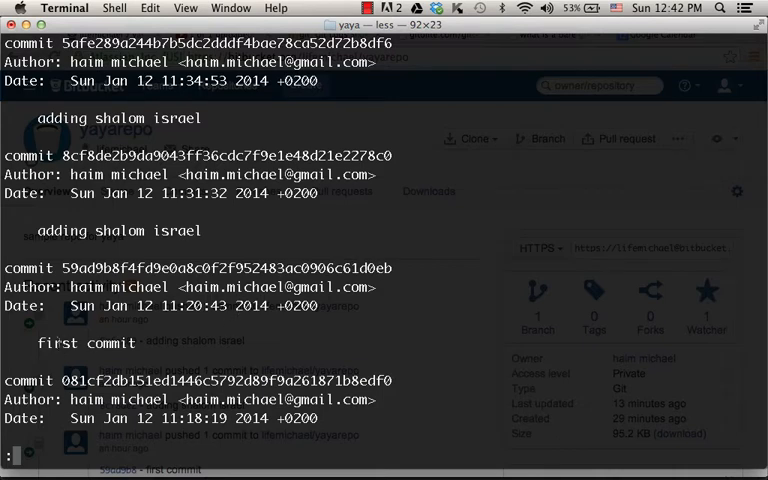
scroll(down, 3)
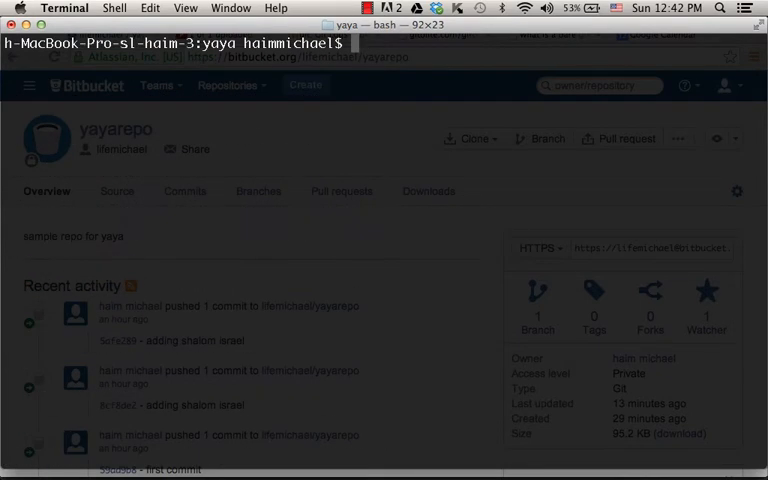
- Run git log --grep="shalom" to list only commits mentioning shalom
text(git log)
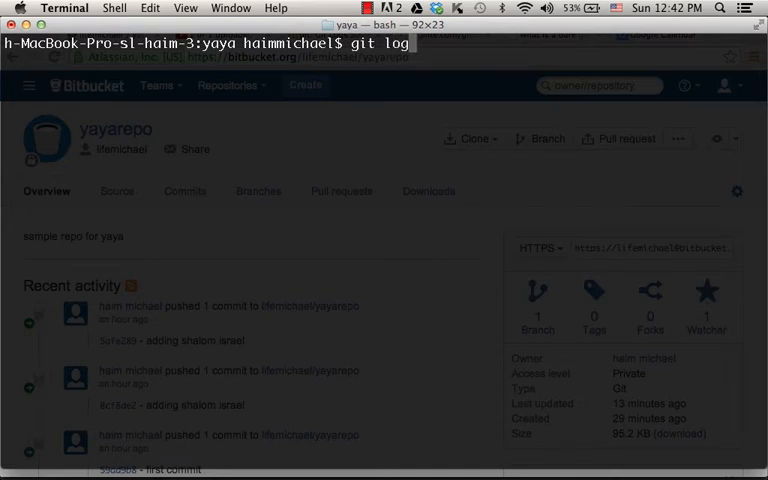
text(--gre)
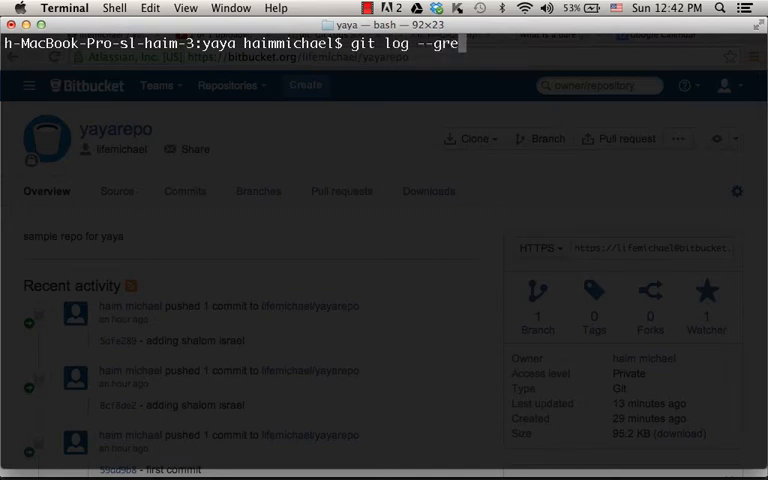
text(=")
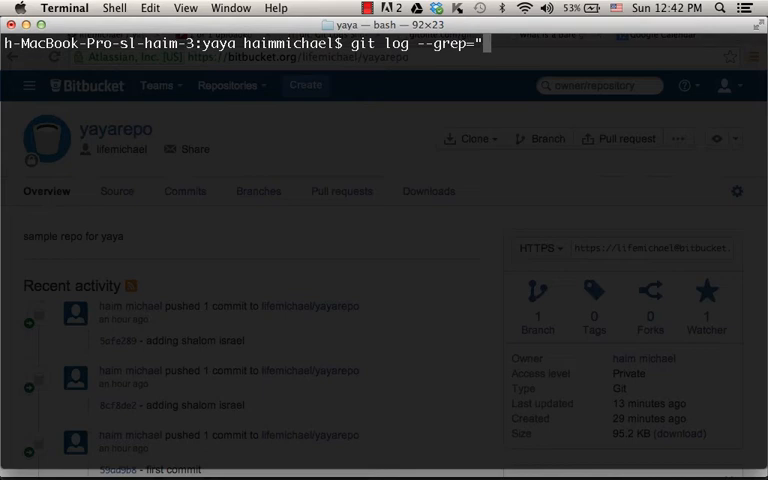
text(sh)
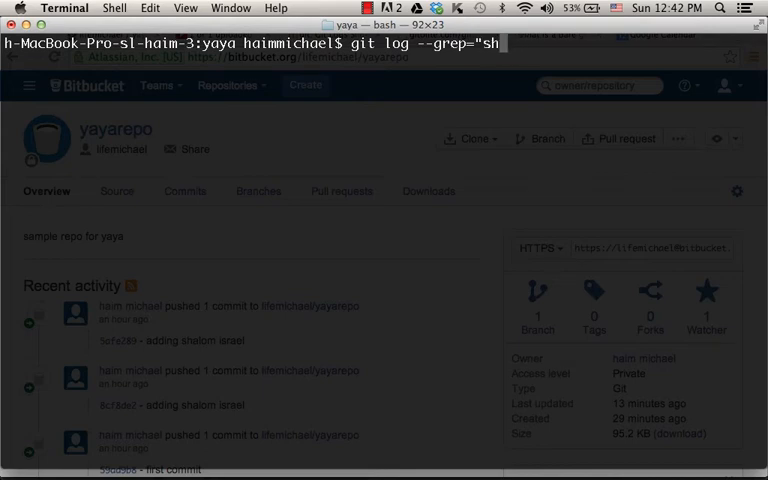
text(alom")
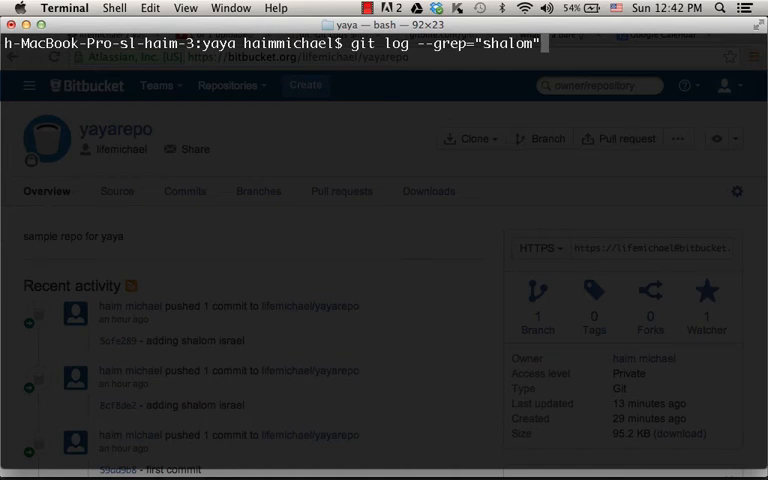
key(Return)
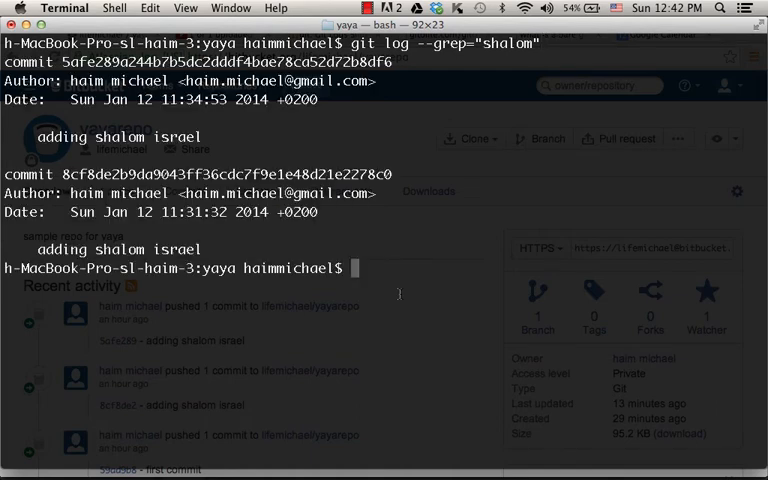
- Edit the recalled search into git log --grep="first", leaving it unrun
text(git log --grep="shalom")
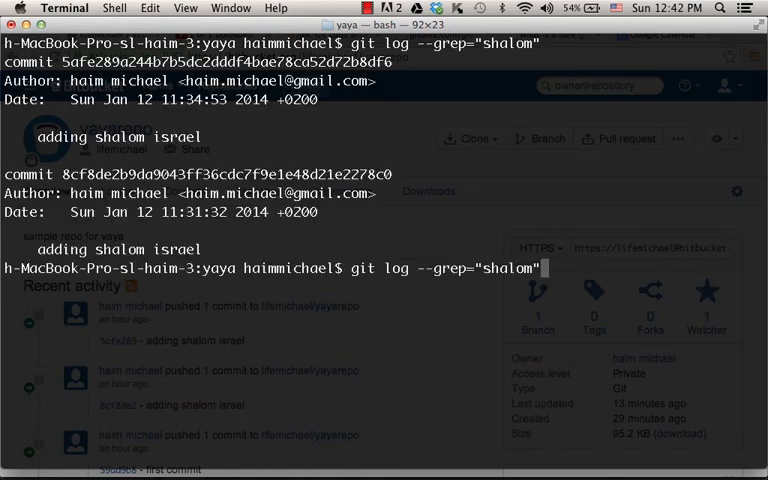
key(BackSpace)
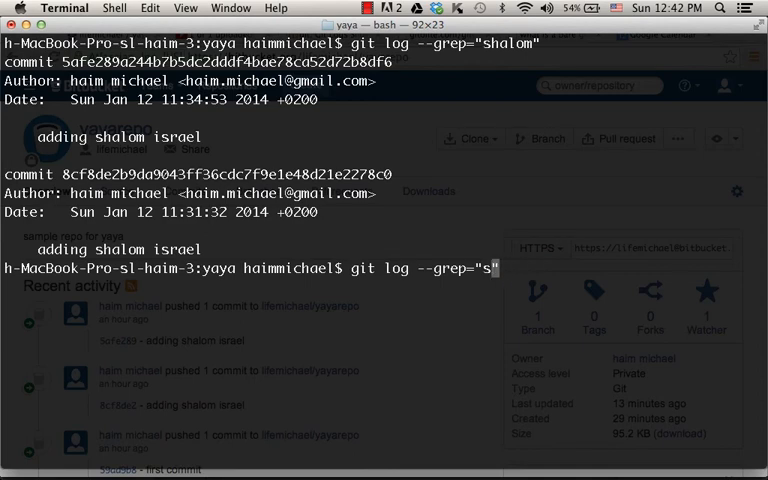
text(irs)
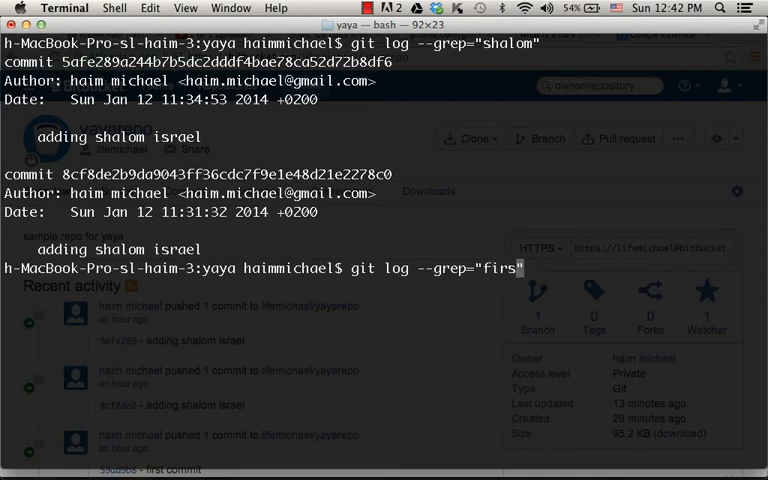
text(t)
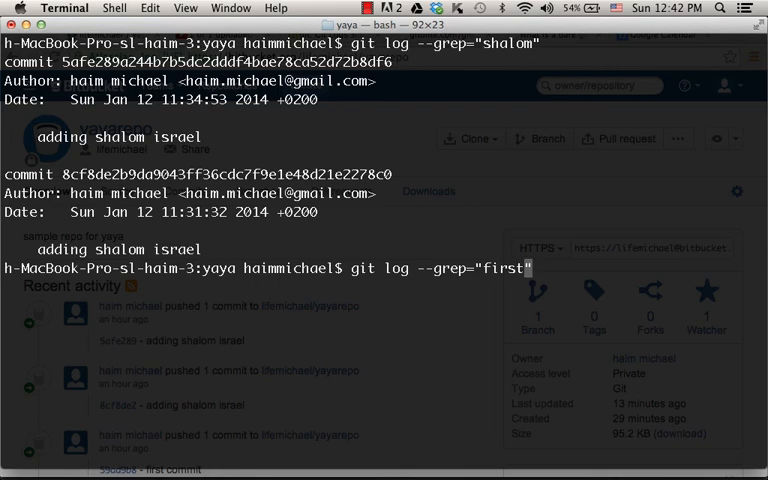